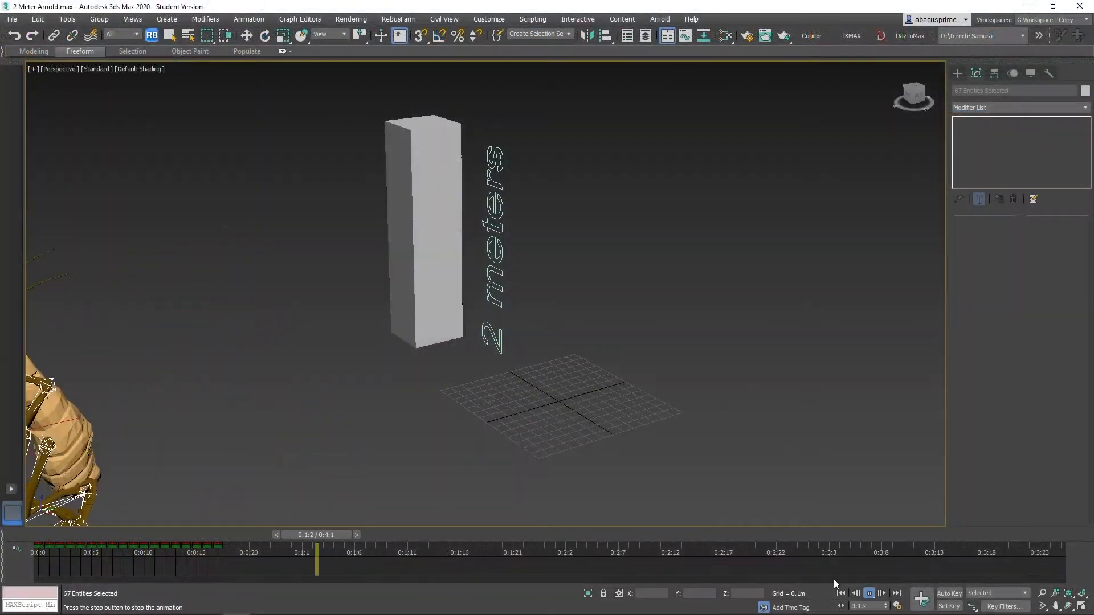
Scrub the timeline to show the running termite beside the 2-meter reference block.
left_click_drag(317, 564, 139, 564)
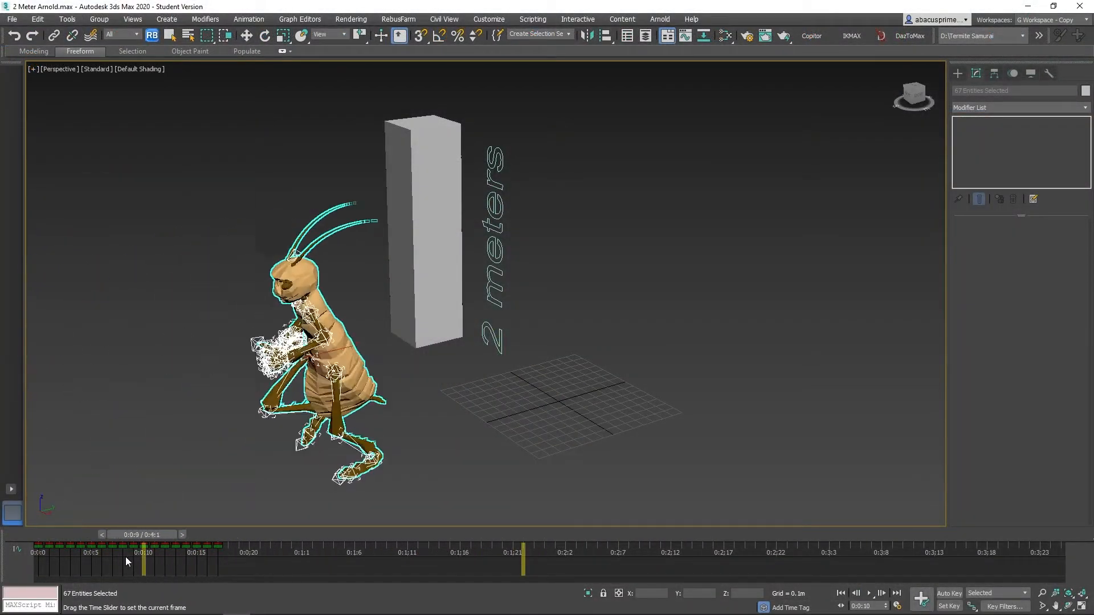
left_click_drag(142, 563, 90, 564)
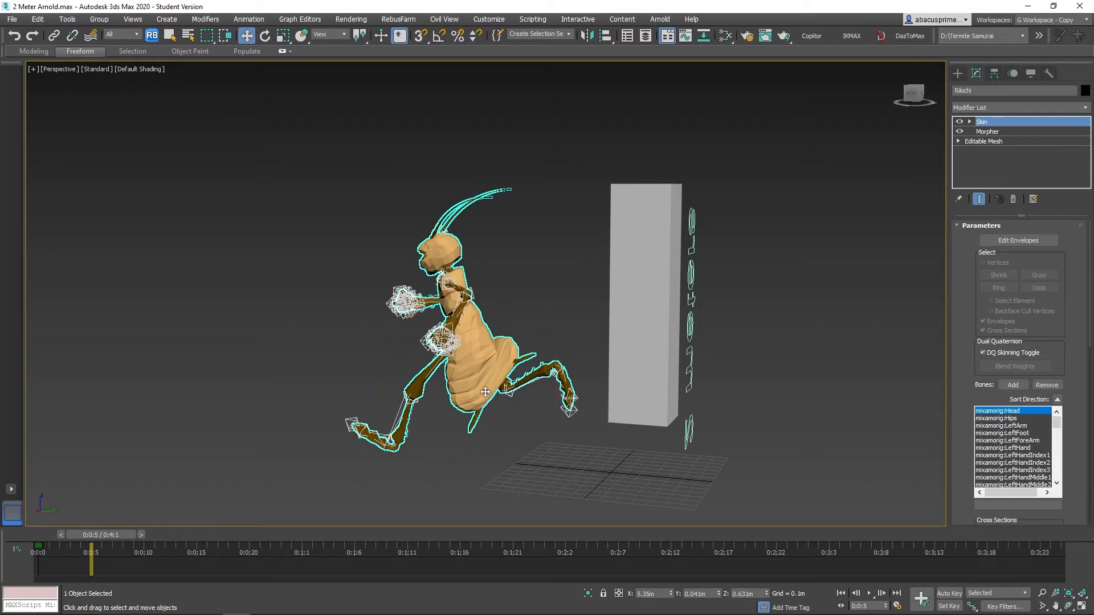
mouse_move(901, 158)
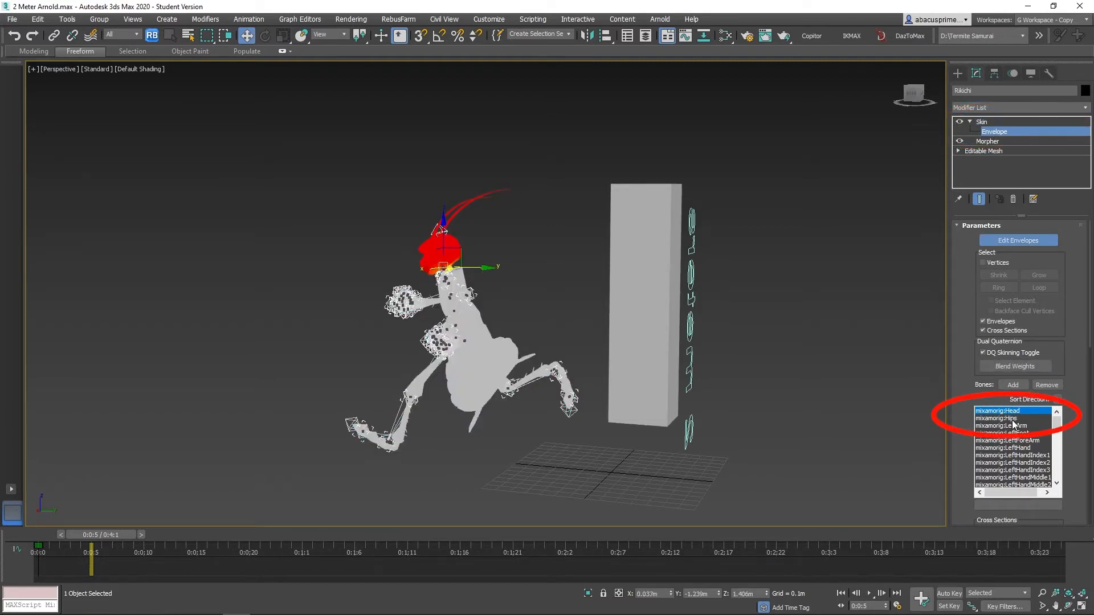
Display the mixamorig:Hips bone's envelope influence and reveal the weight solver options.
left_click(1007, 418)
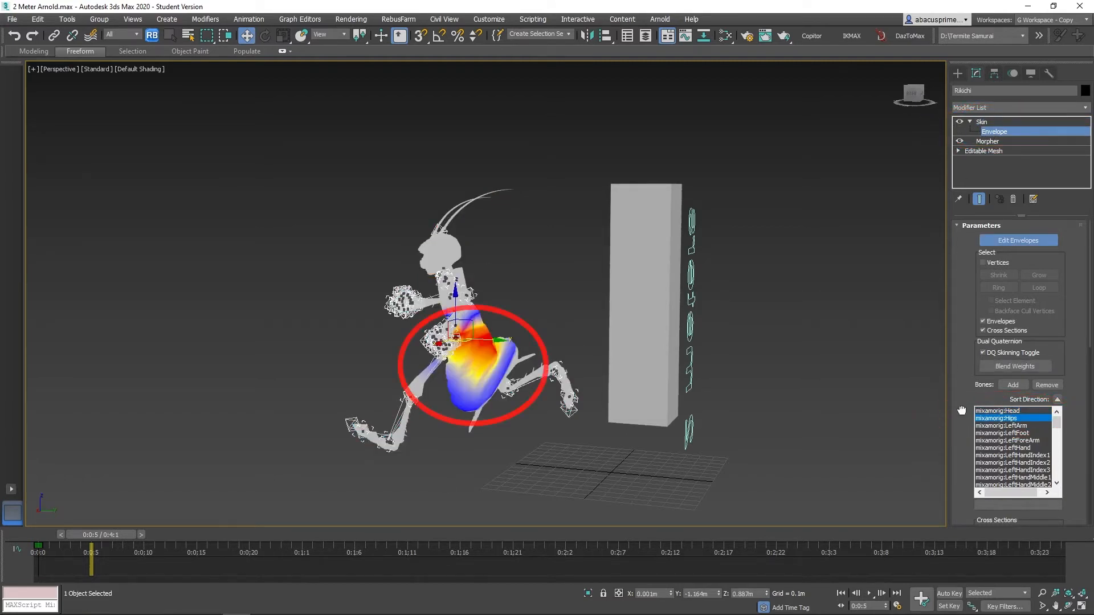
scroll("down", 3)
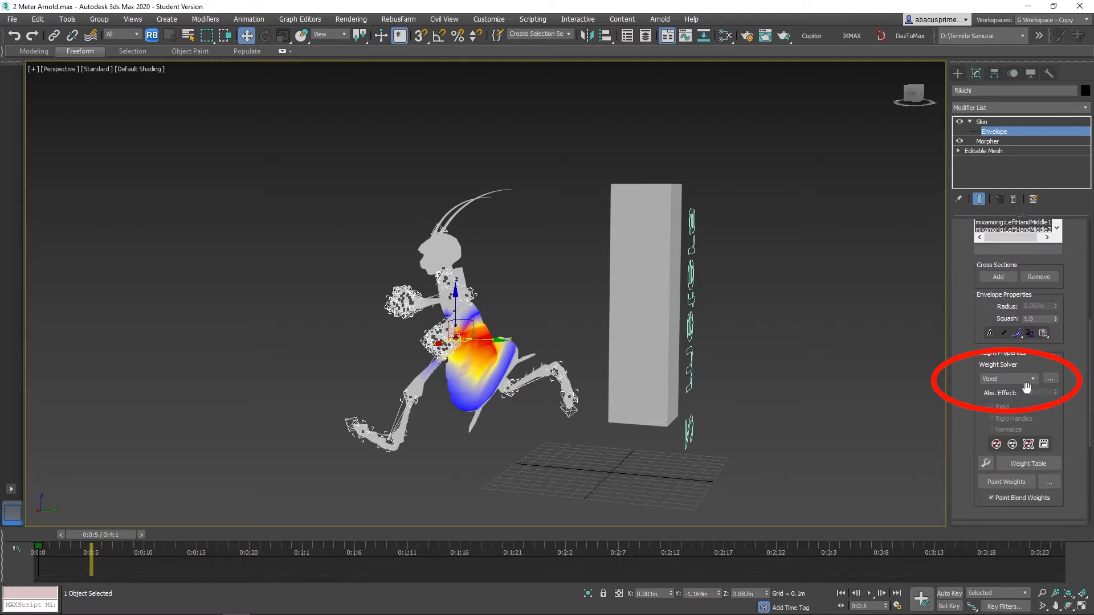
Apply geodesic voxel weights (falloff 0.2, max resolution 256), then scrub the run to check them.
left_click(1050, 378)
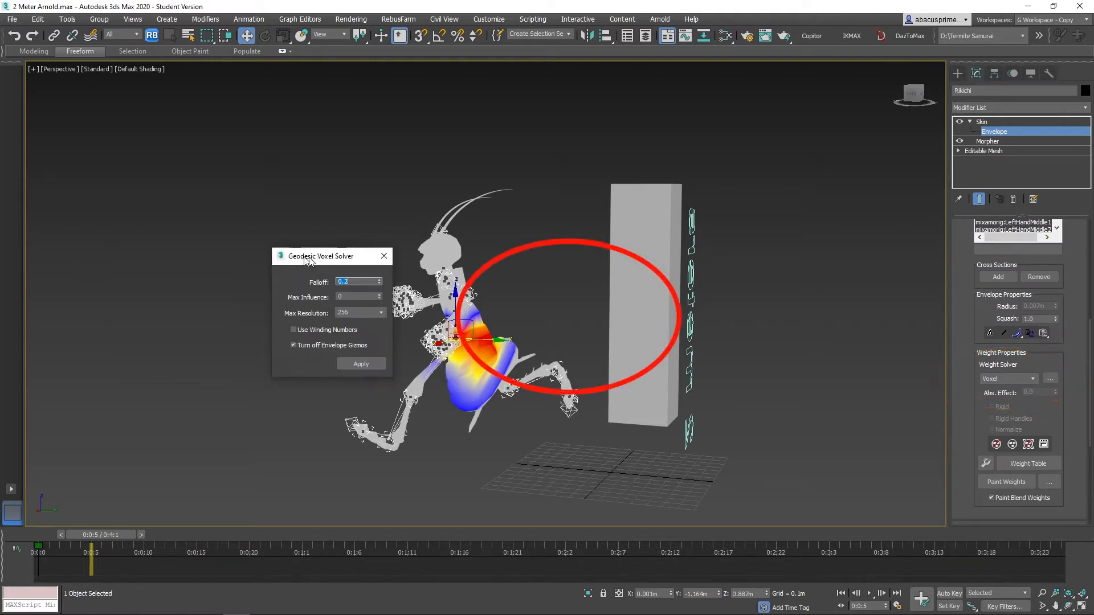
left_click_drag(321, 256, 572, 255)
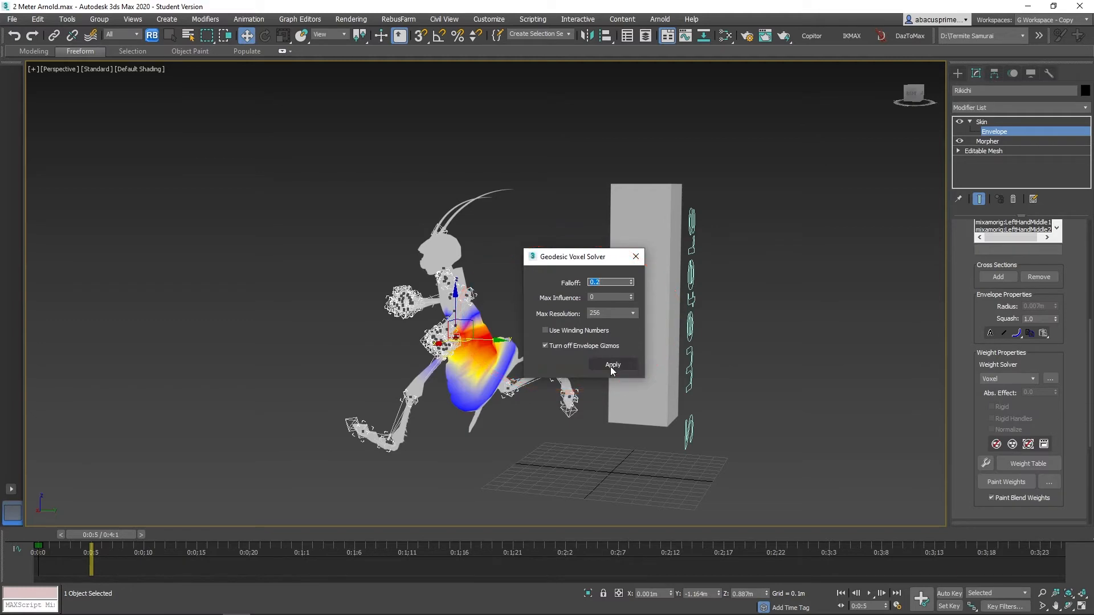
left_click(612, 364)
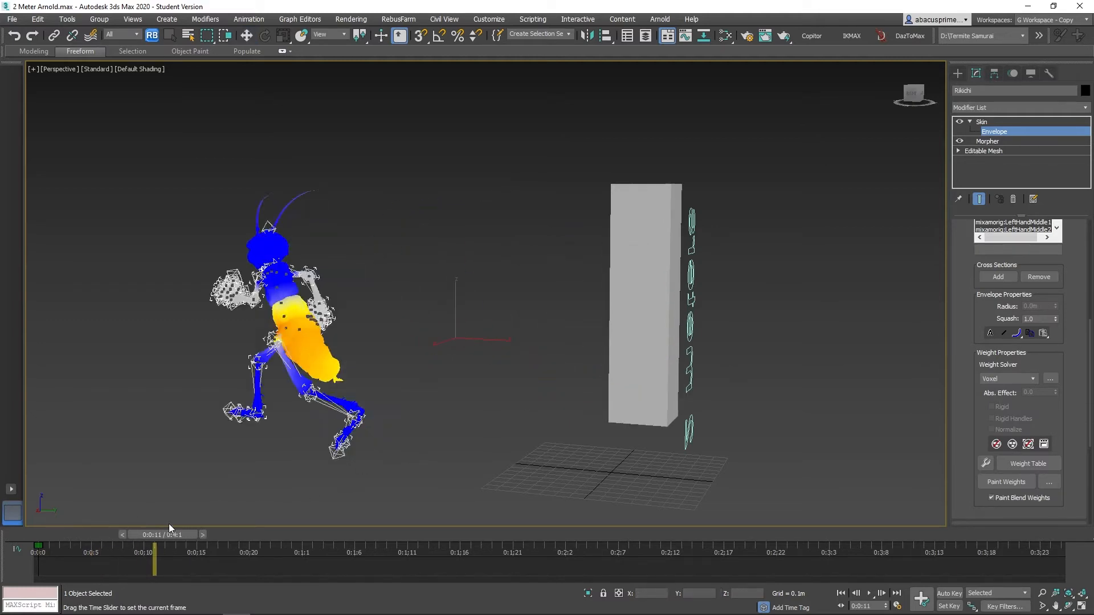
left_click_drag(153, 550, 38, 551)
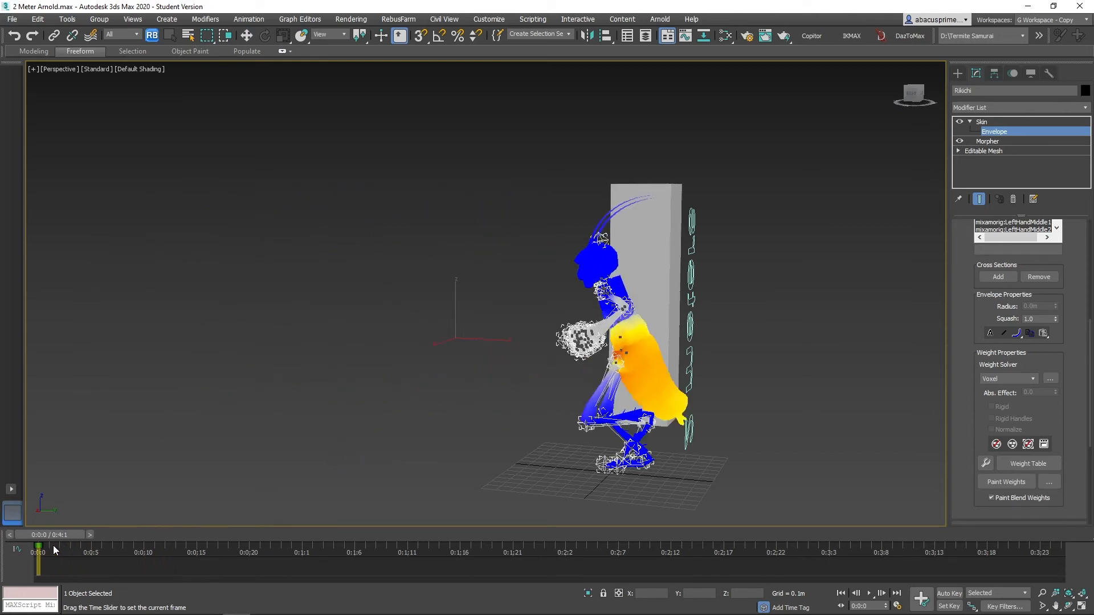
left_click_drag(39, 550, 174, 550)
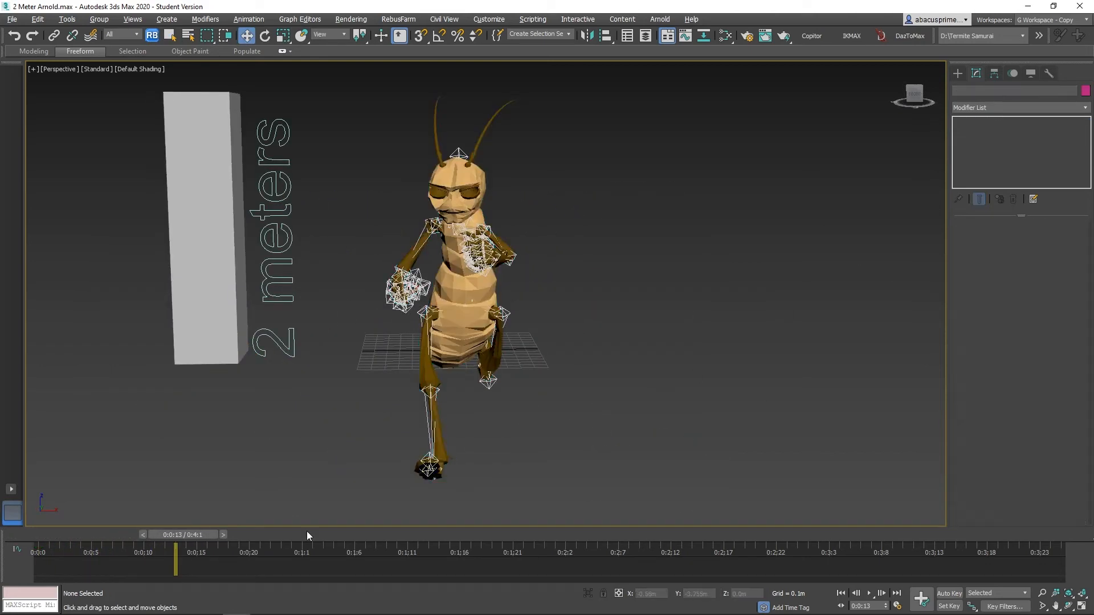
left_click_drag(174, 553, 122, 553)
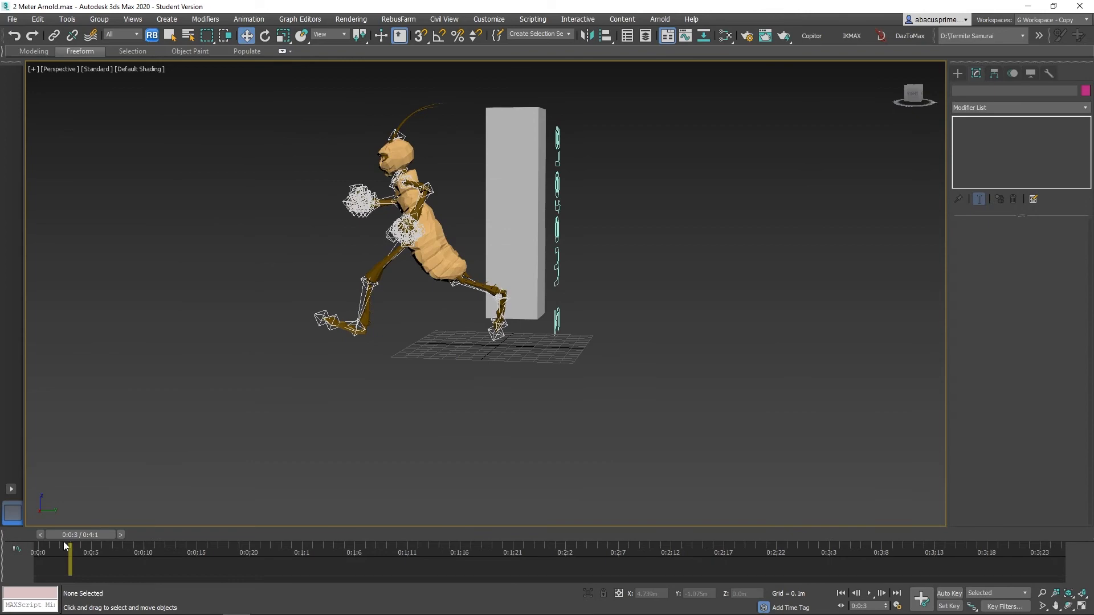
left_click_drag(65, 546, 55, 539)
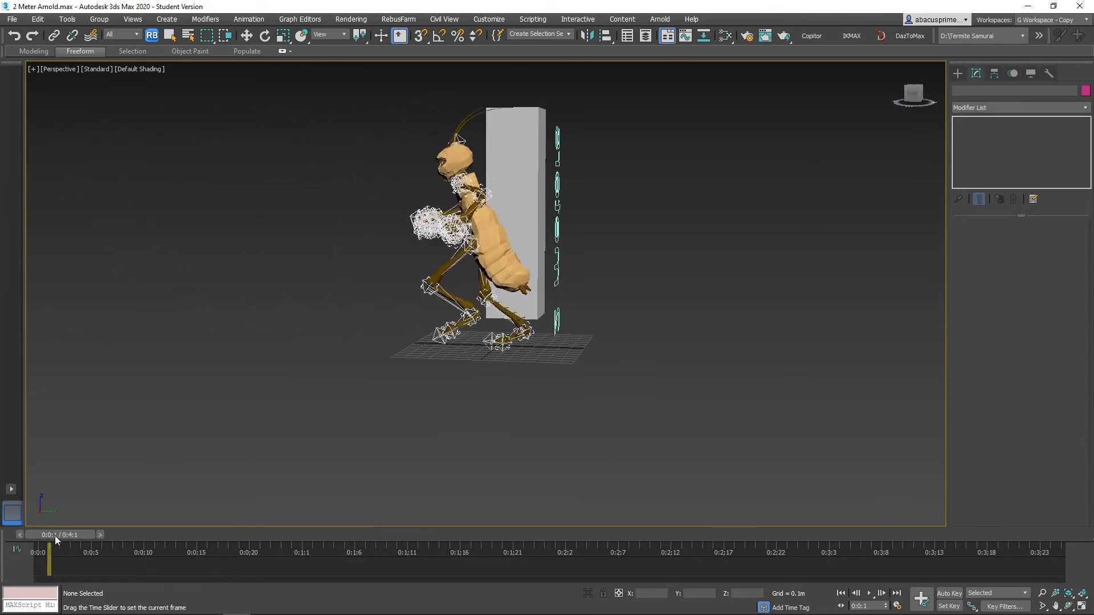